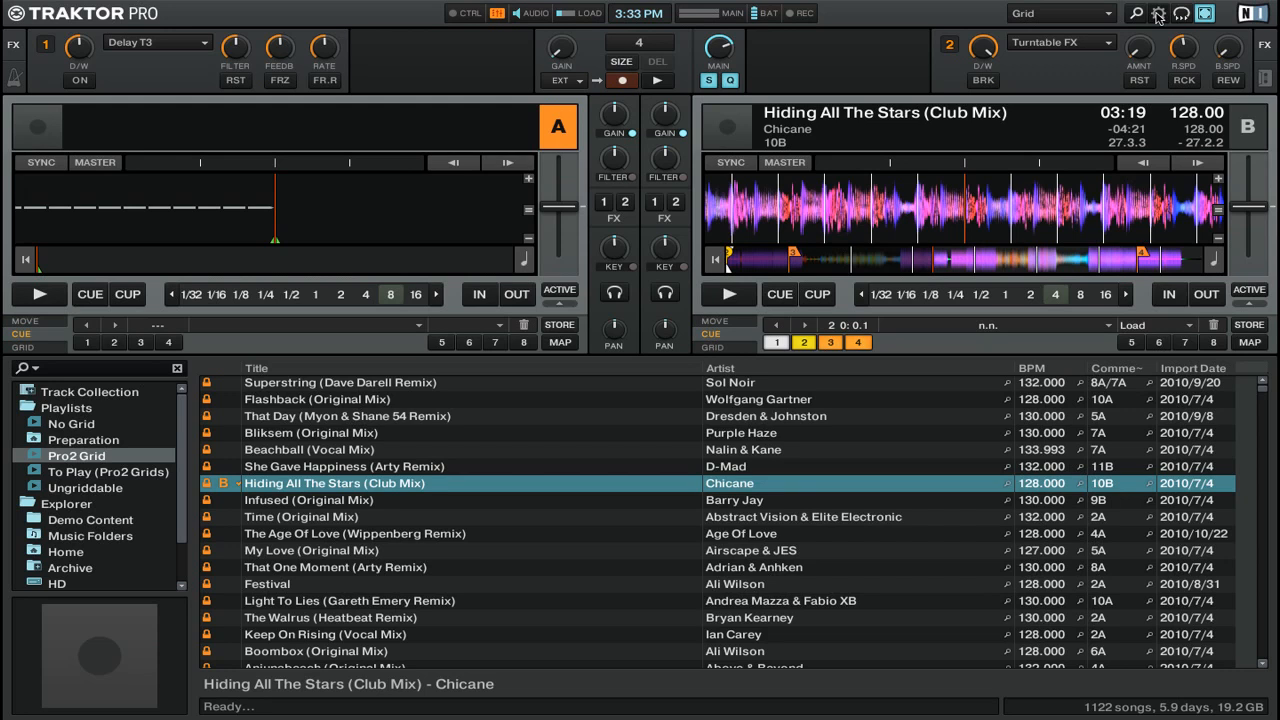
- Open Preferences on Input Routing with Deck B's left-channel source list shown
click(1158, 13)
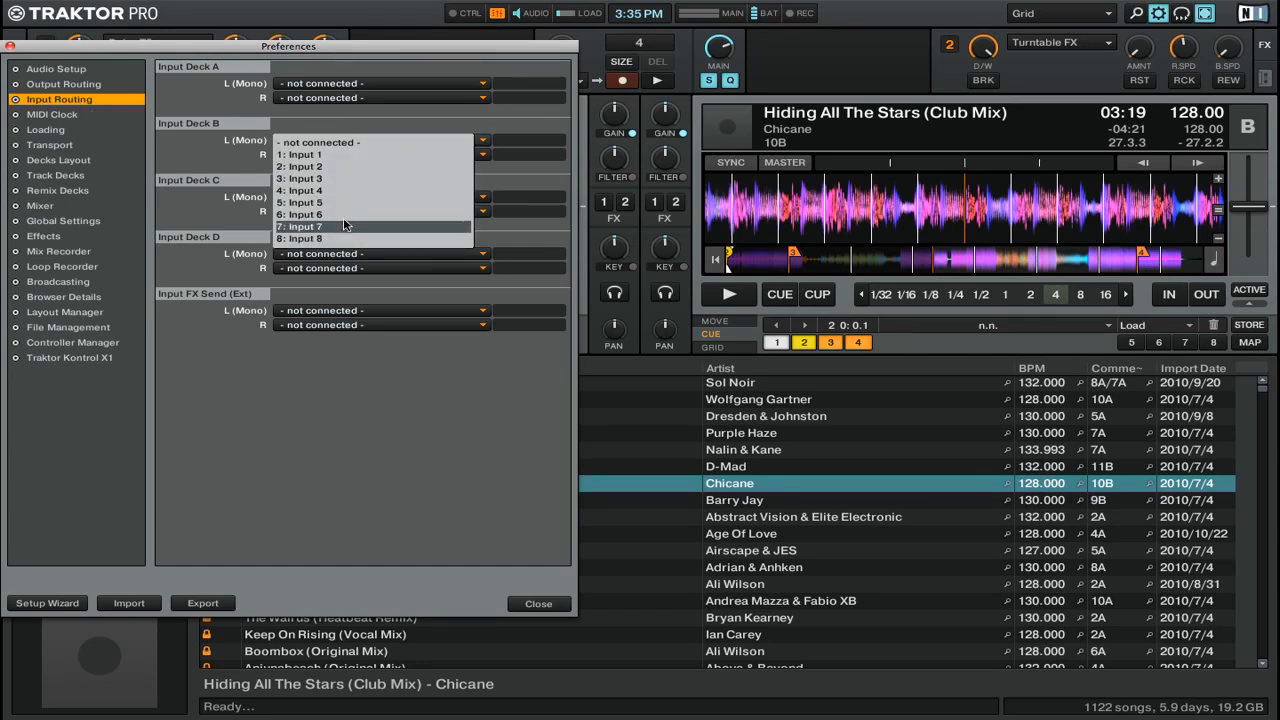
- Route Input 5 to Deck B left and Input 6 to right, then close Preferences
click(340, 202)
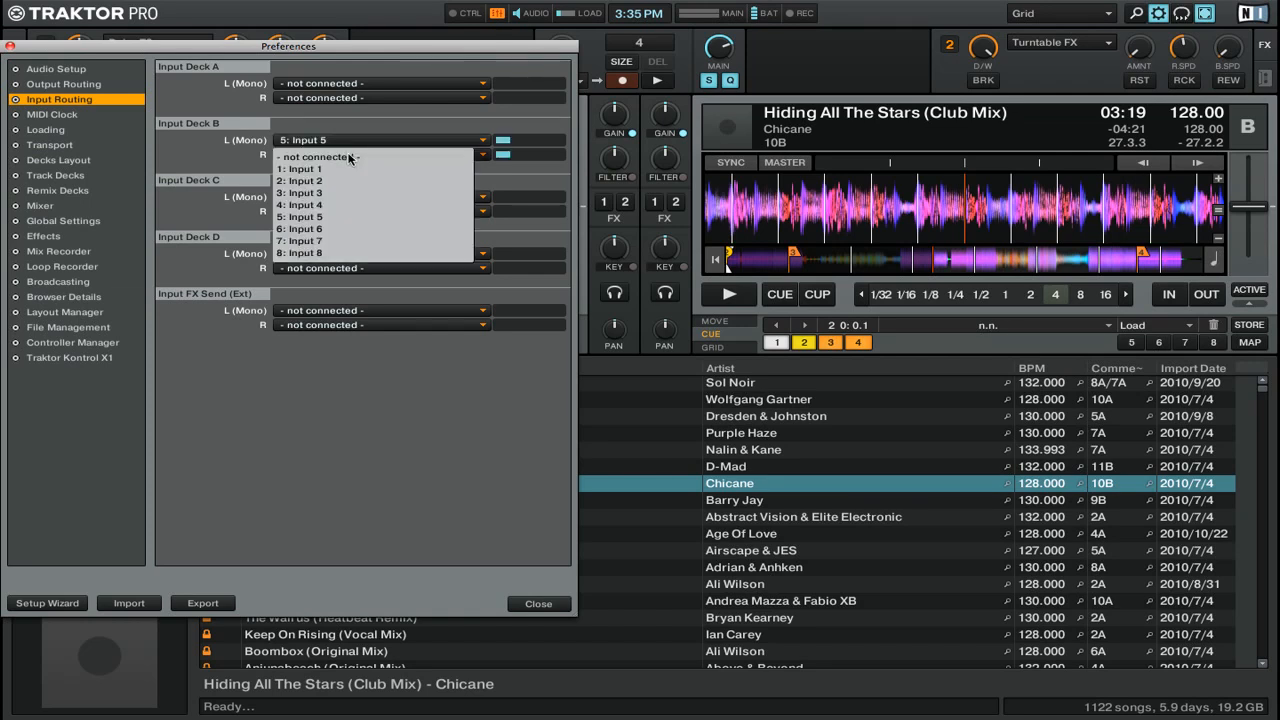
click(298, 228)
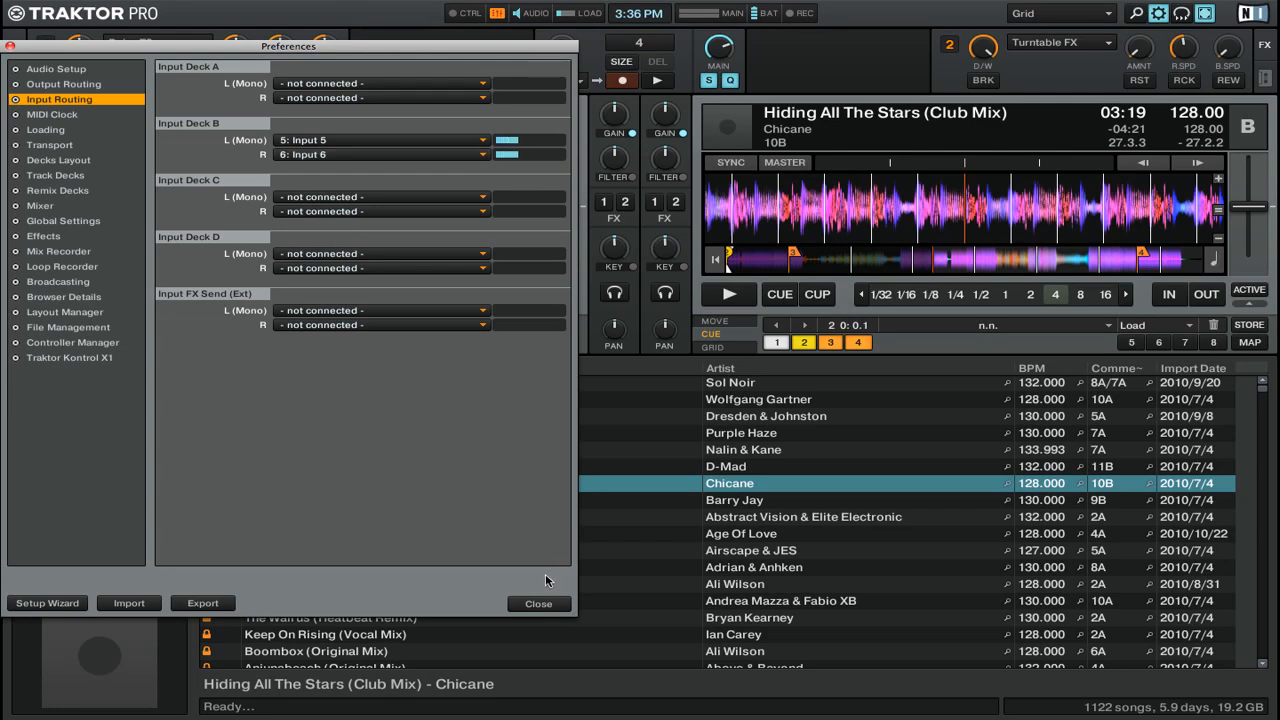
click(538, 603)
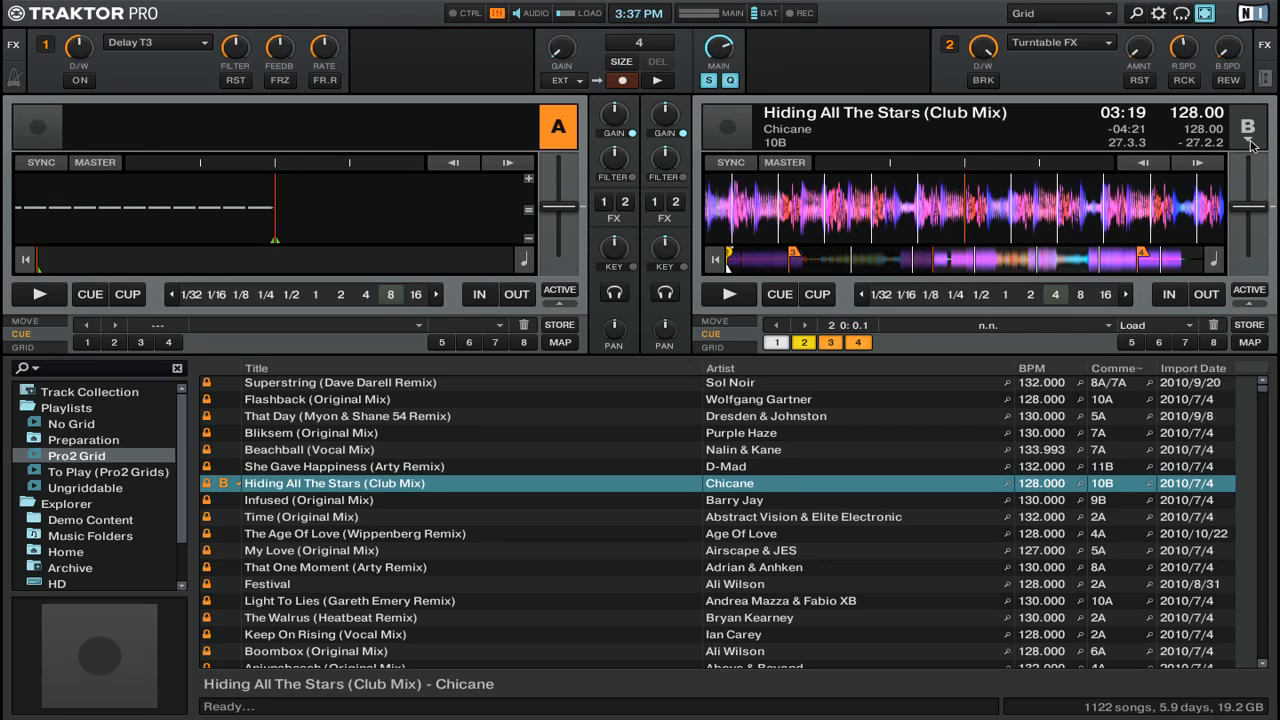
- Change Deck B's deck type to Live Input
click(1248, 127)
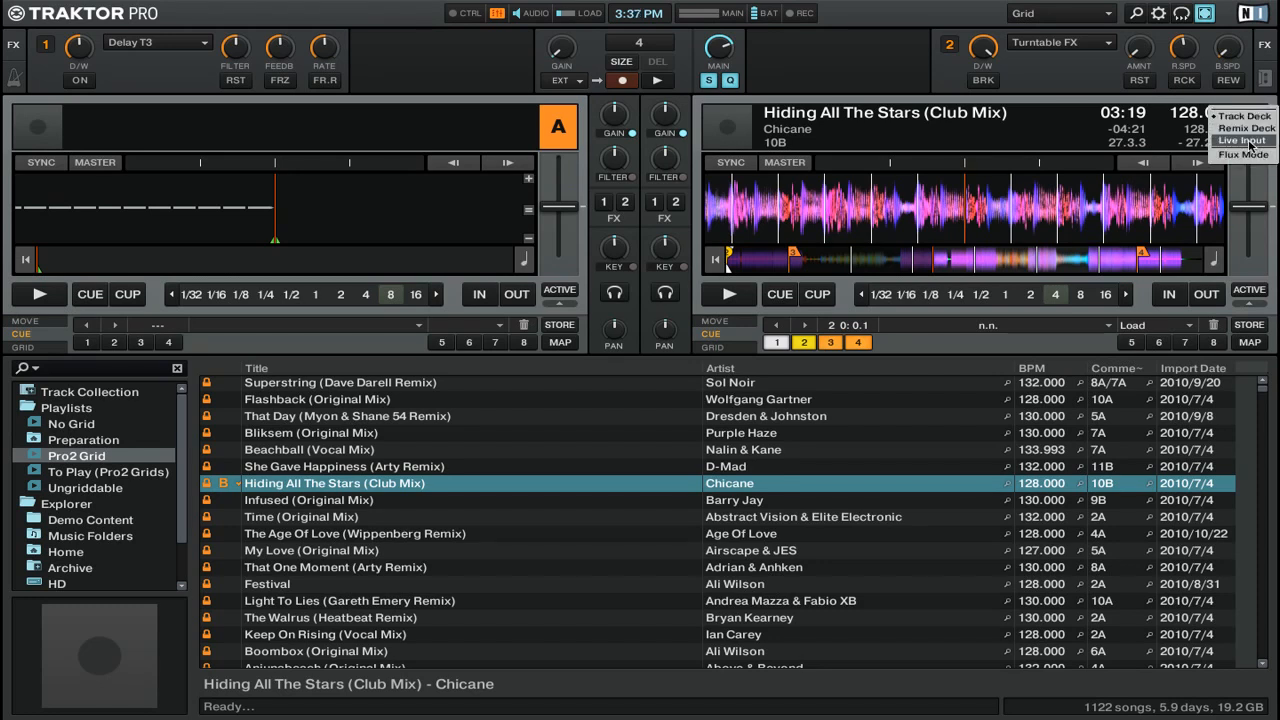
click(1242, 140)
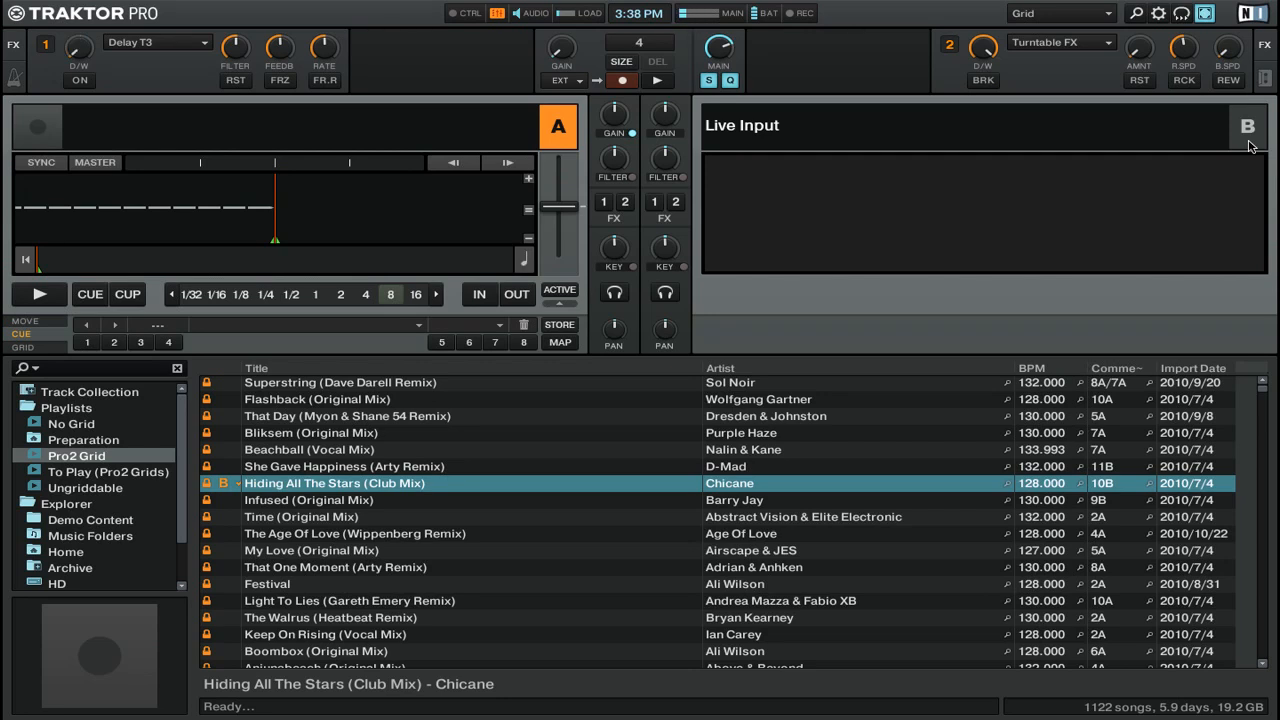
- Assign Deck B to FX unit 1 and switch on the Delay T3 effect
click(654, 201)
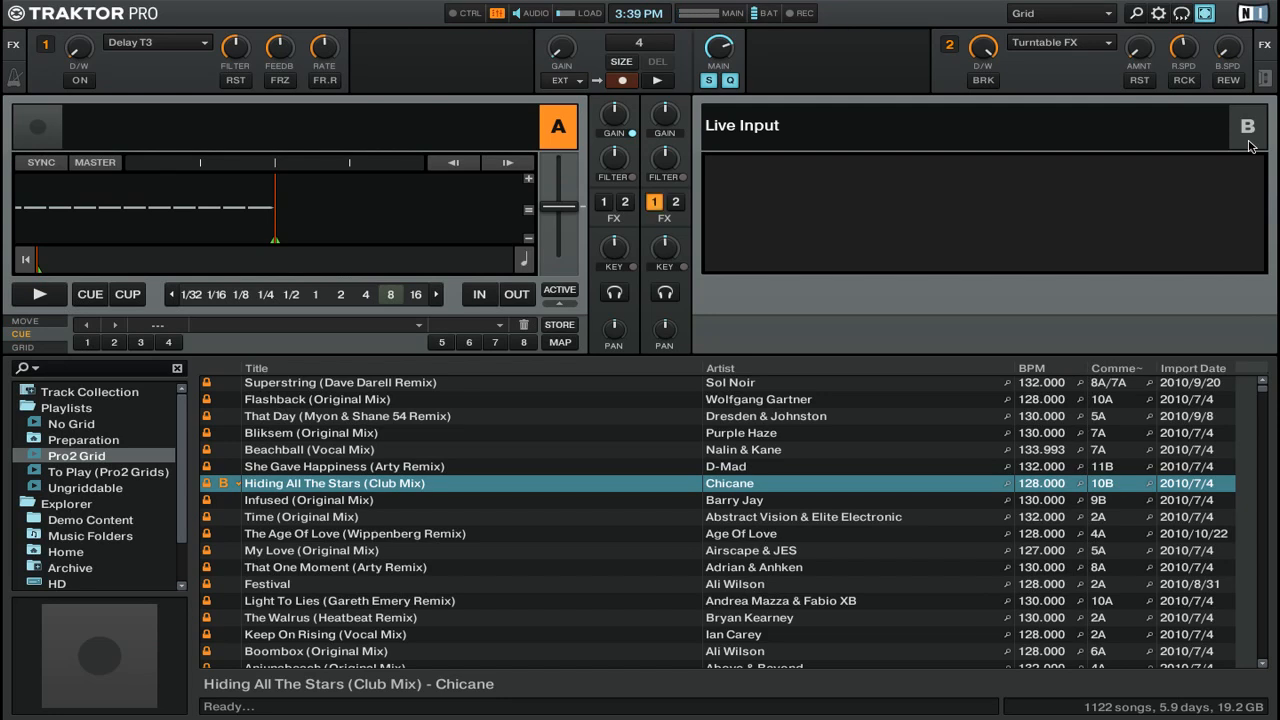
click(79, 80)
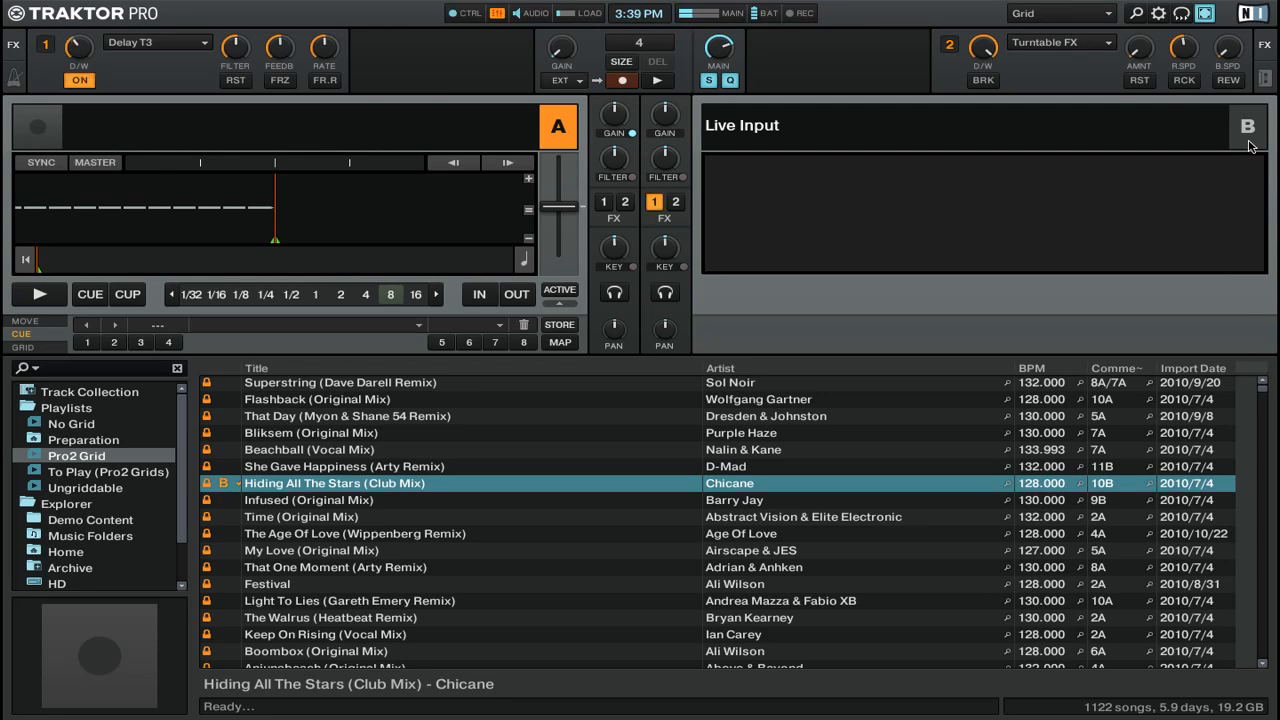